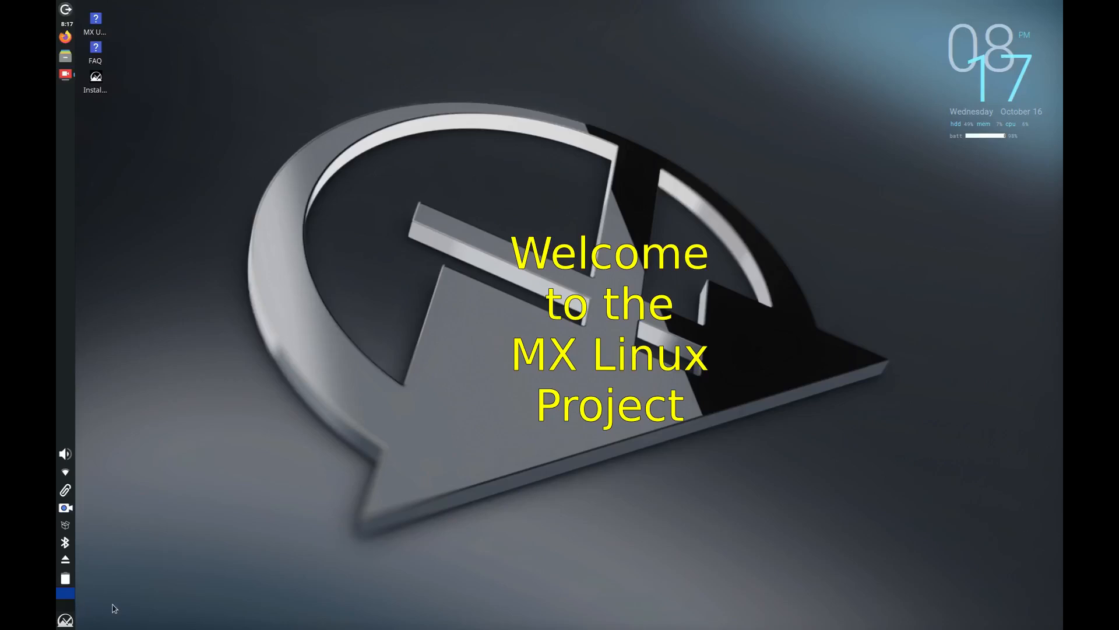
# - Launch MX Tools from the Favorites list of the Xfce Whisker Menu
pyautogui.click(64, 617)
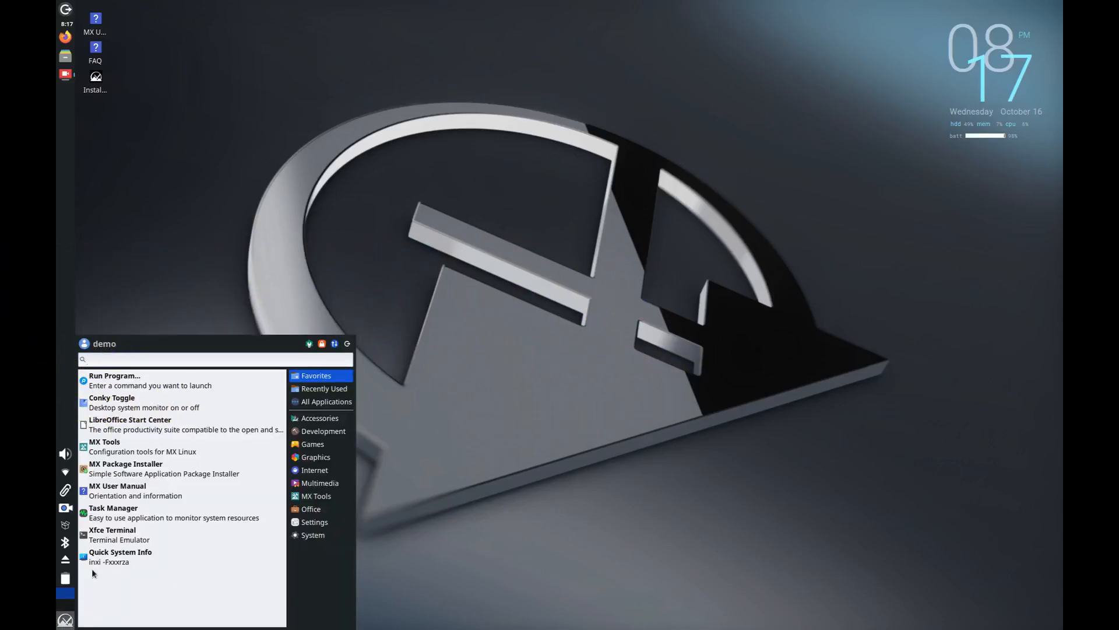
pyautogui.moveTo(166, 446)
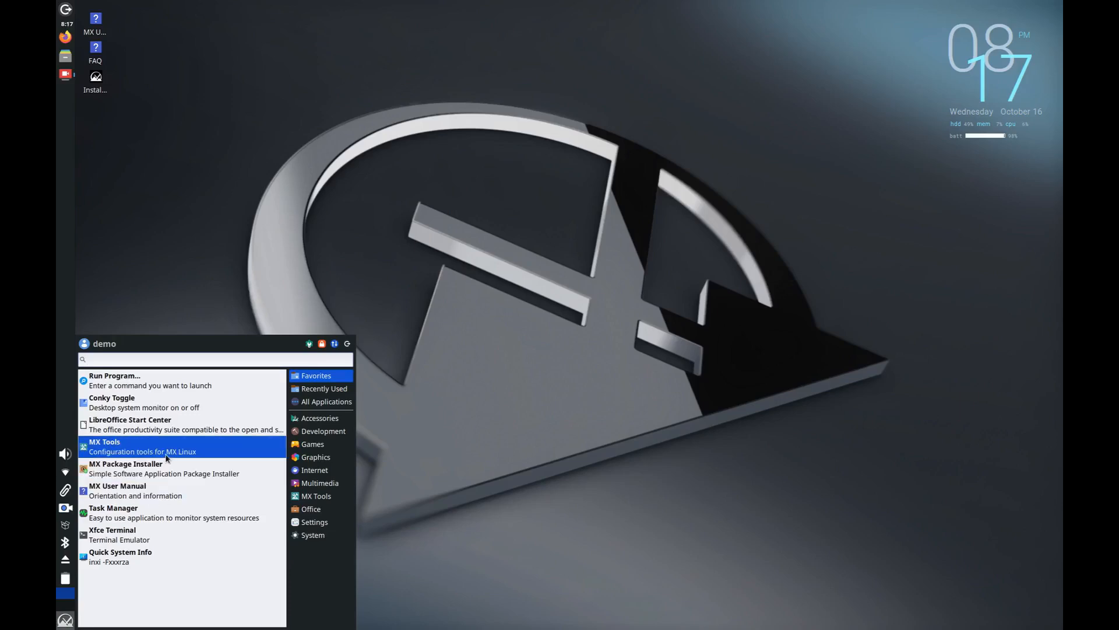
pyautogui.click(105, 446)
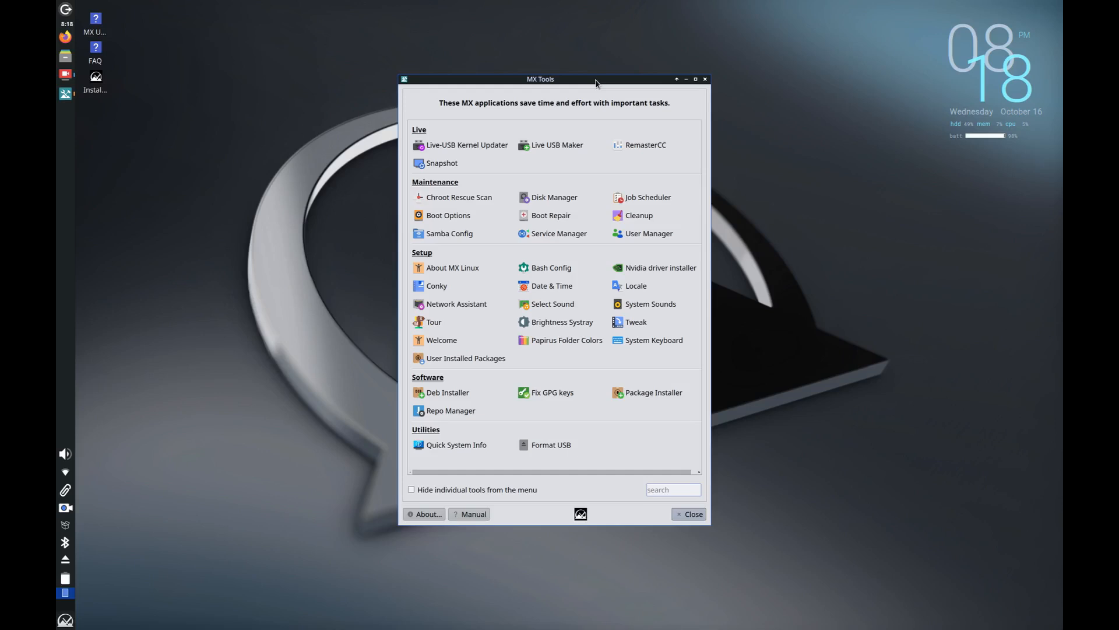
pyautogui.moveTo(639, 391)
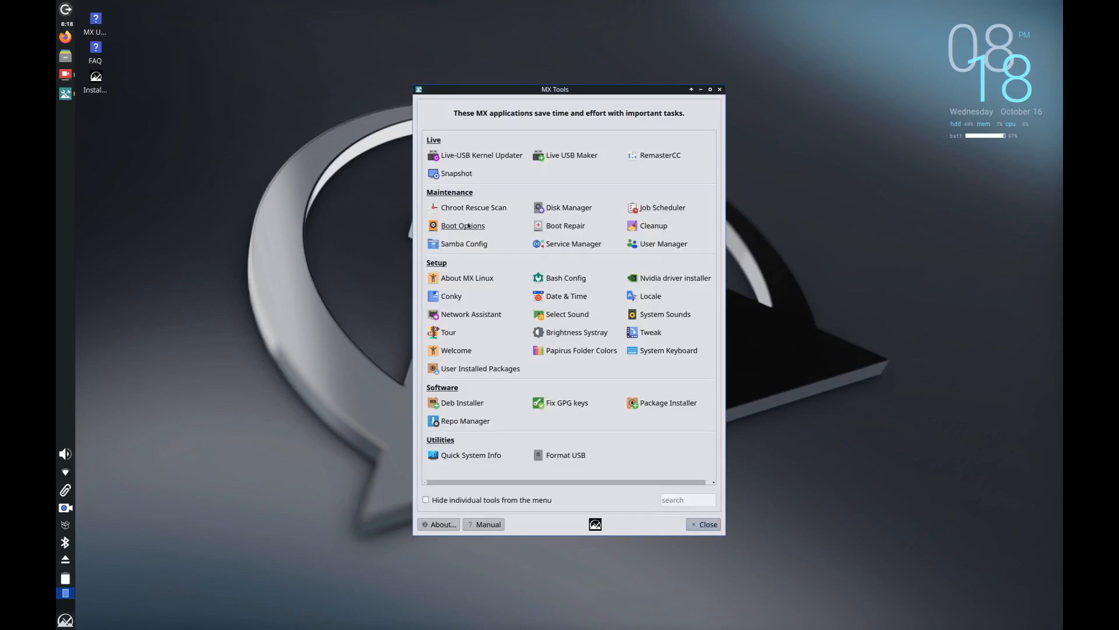
# - Launch MX Boot Options, authenticate with the password, and answer the root partition prompt
pyautogui.click(463, 226)
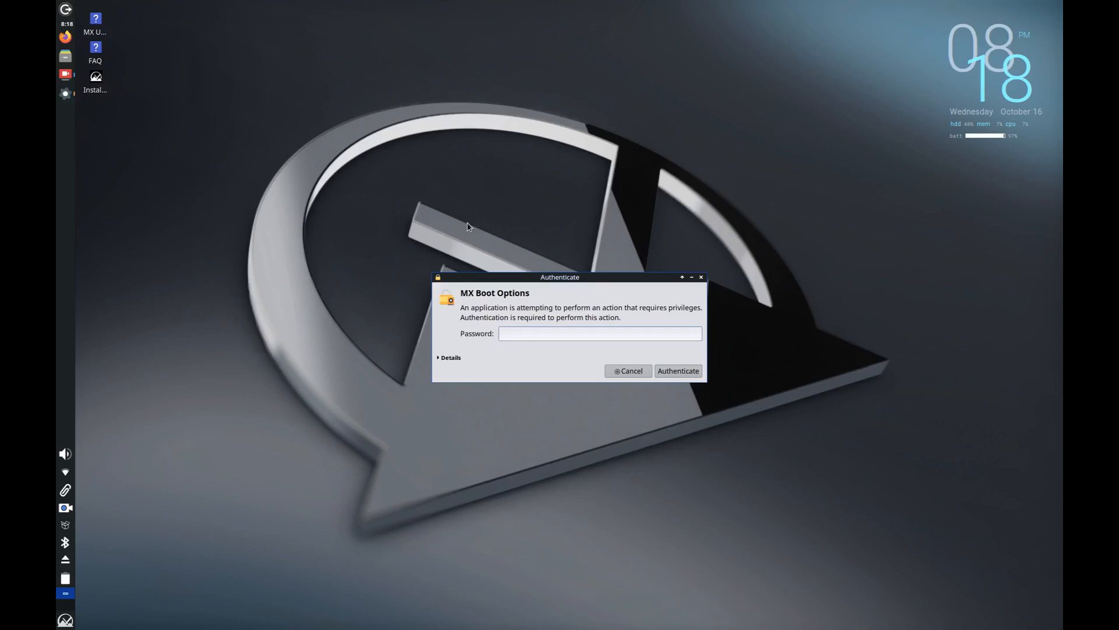
pyautogui.click(676, 371)
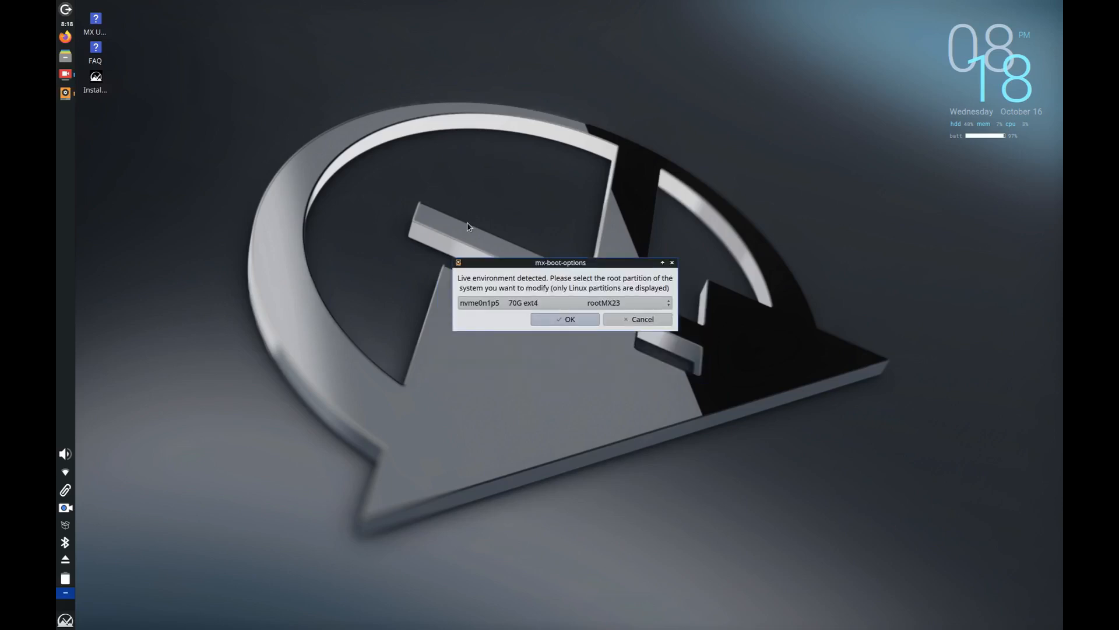
pyautogui.click(565, 319)
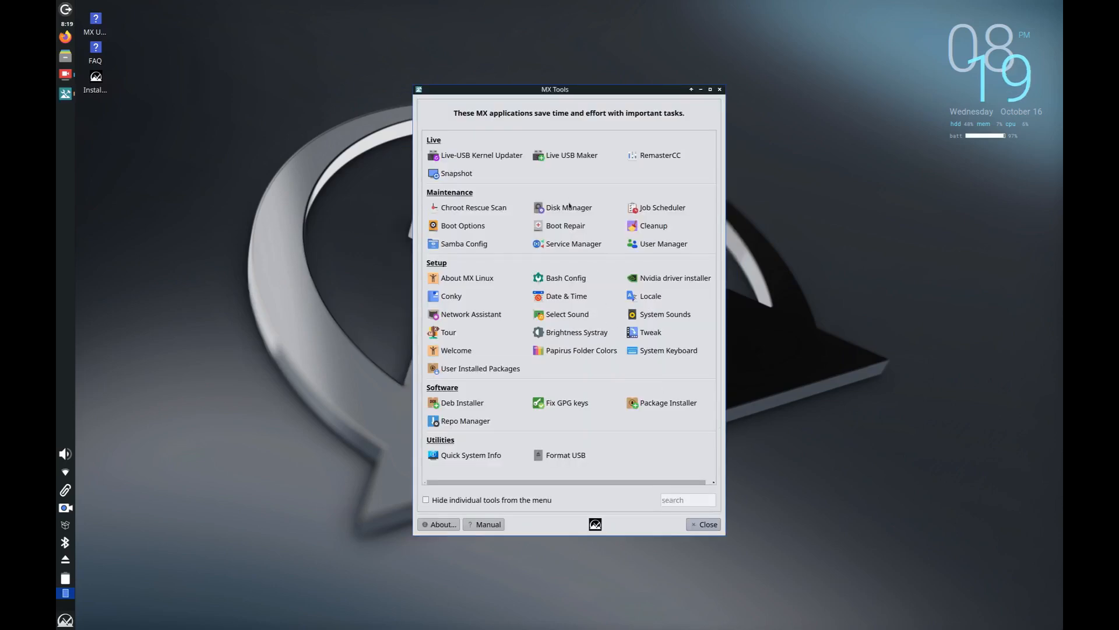
# - Launch Disk Manager from the Maintenance group and answer its Authenticate password dialog
pyautogui.click(568, 207)
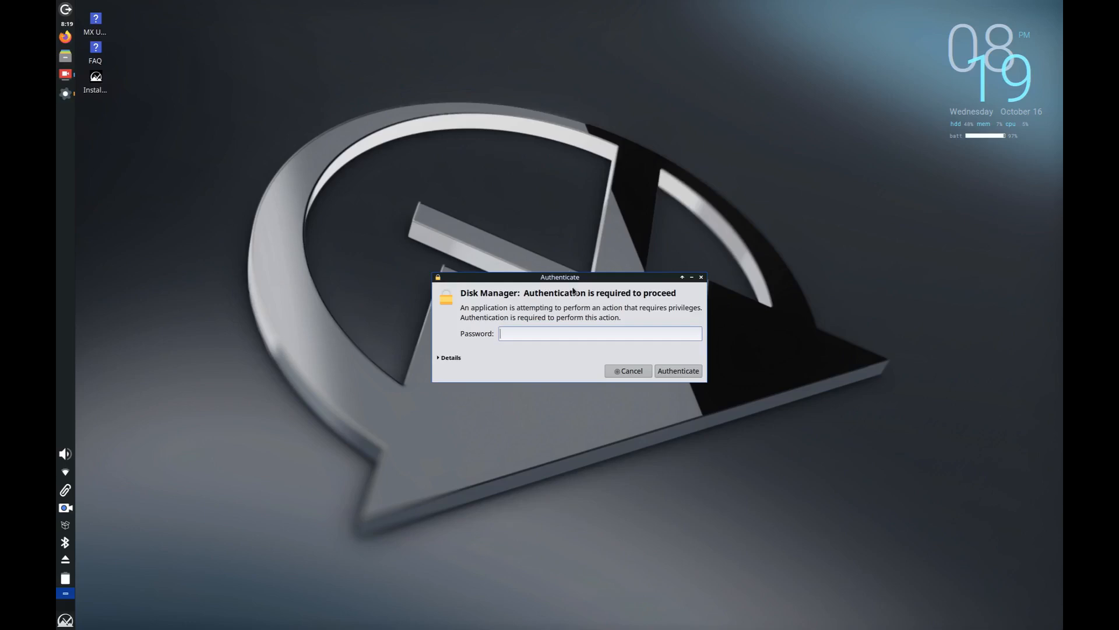
pyautogui.click(677, 370)
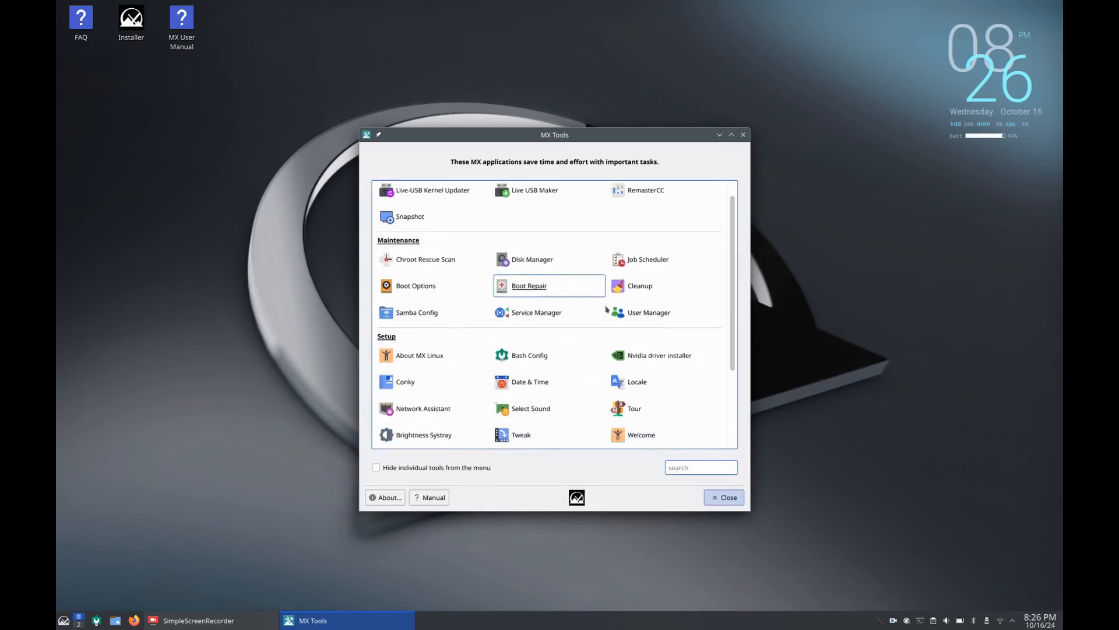
# - View About MX Linux and its Welcome tab, then bring MX Tools back to front
pyautogui.scroll(-3)
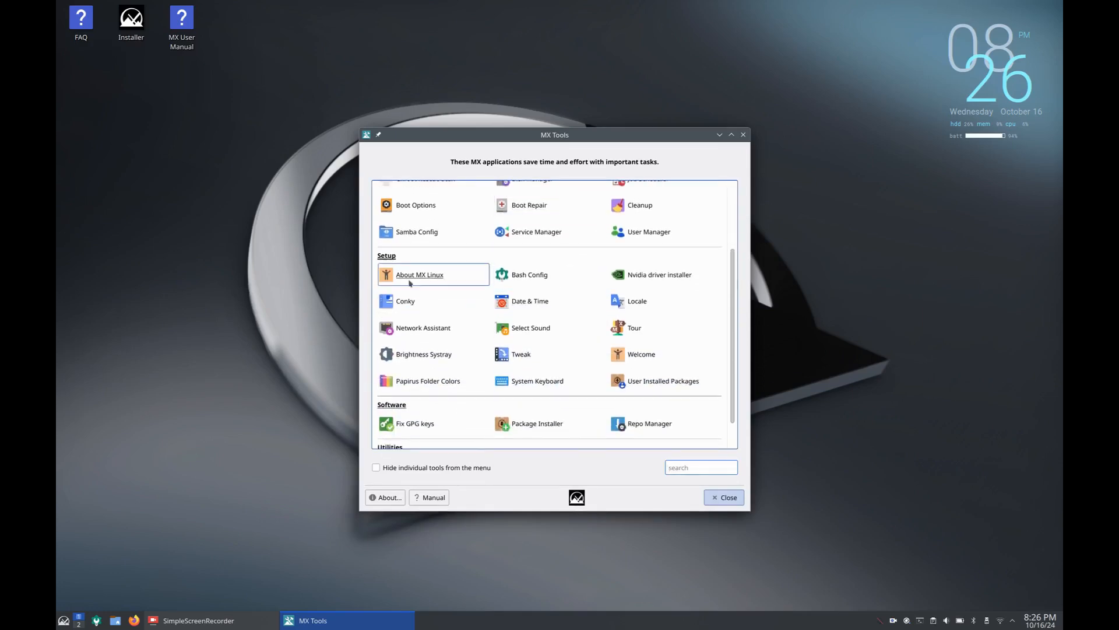
pyautogui.click(419, 274)
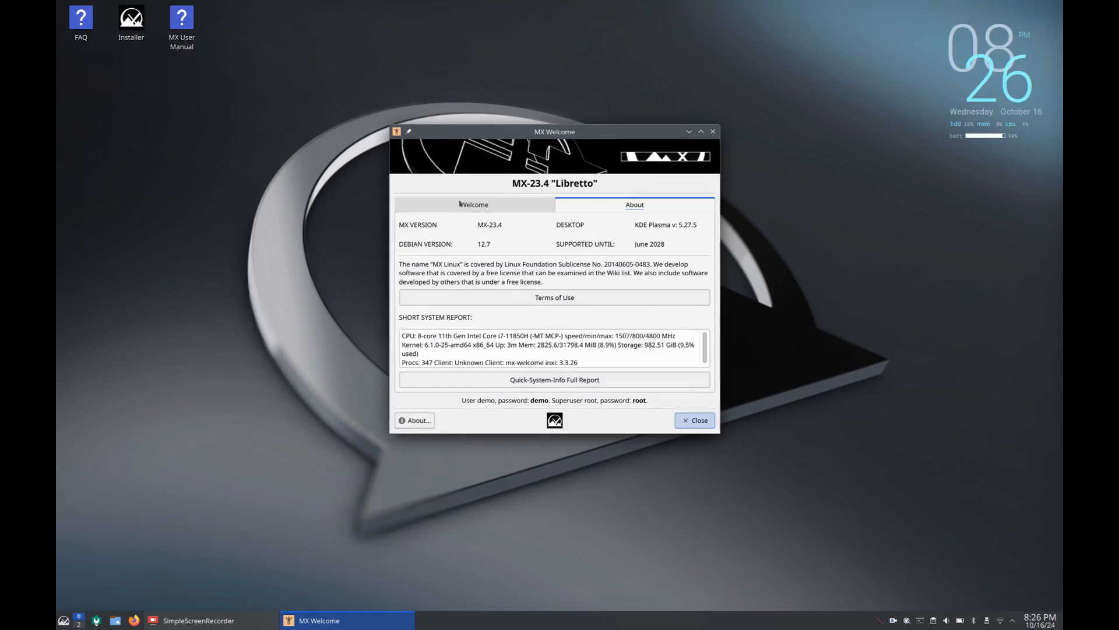
pyautogui.click(473, 204)
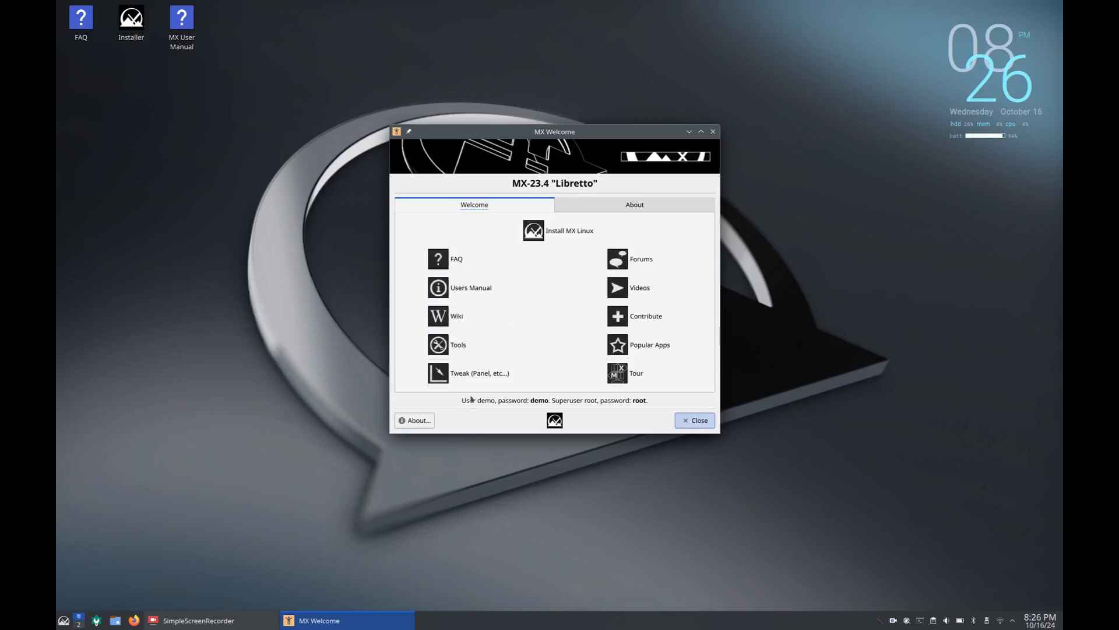
pyautogui.click(458, 344)
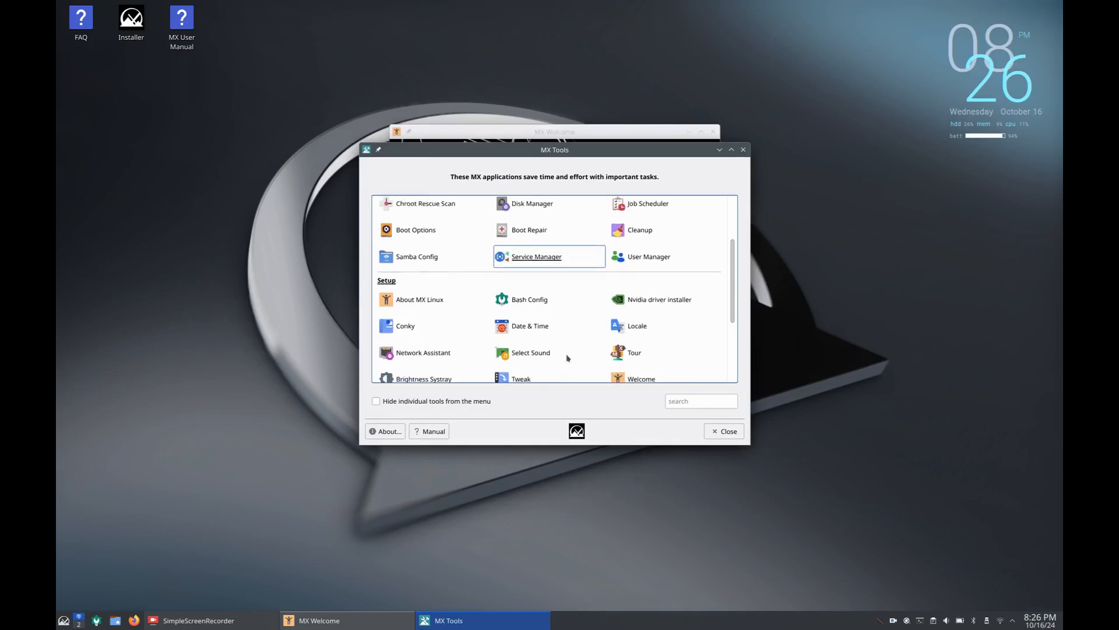
# - Open MX Locale from the Setup group and view its per-category locale settings
pyautogui.scroll(-3)
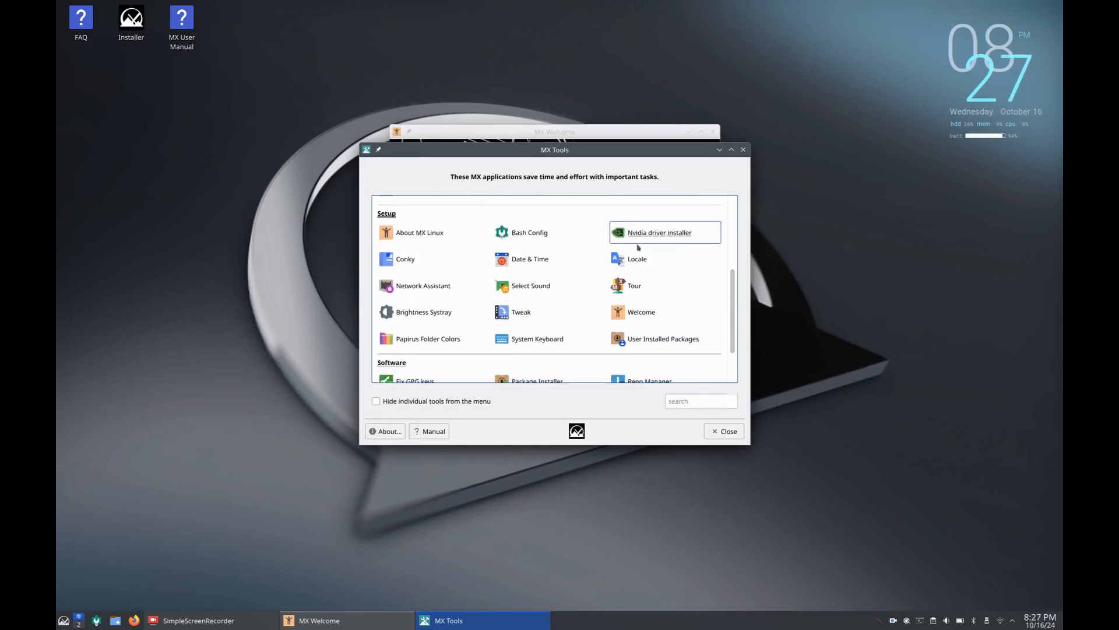
pyautogui.click(636, 259)
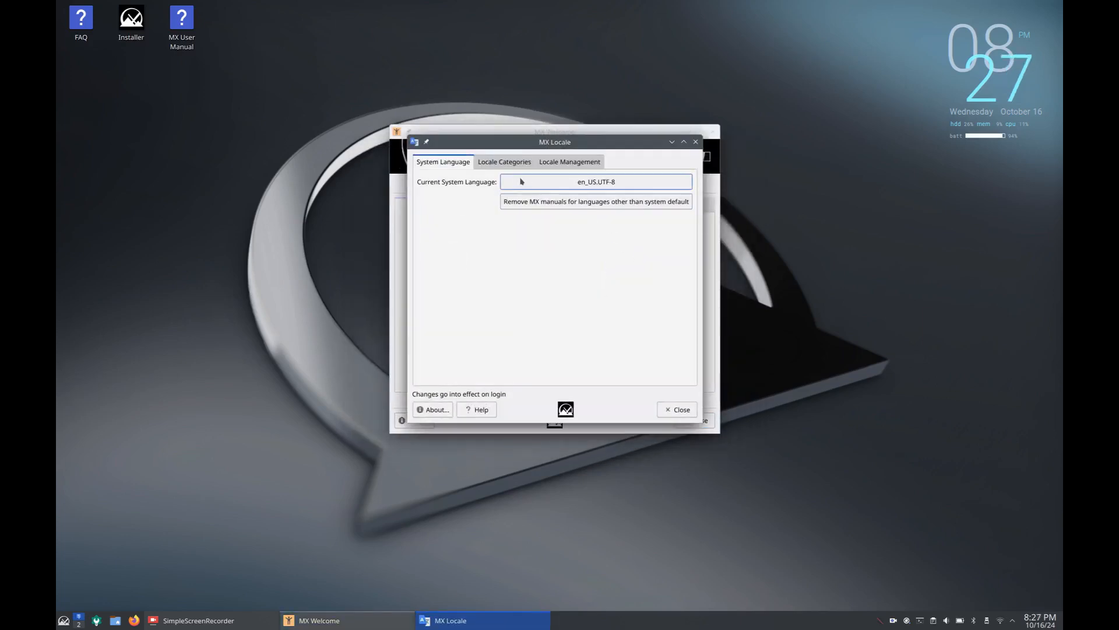
pyautogui.click(503, 161)
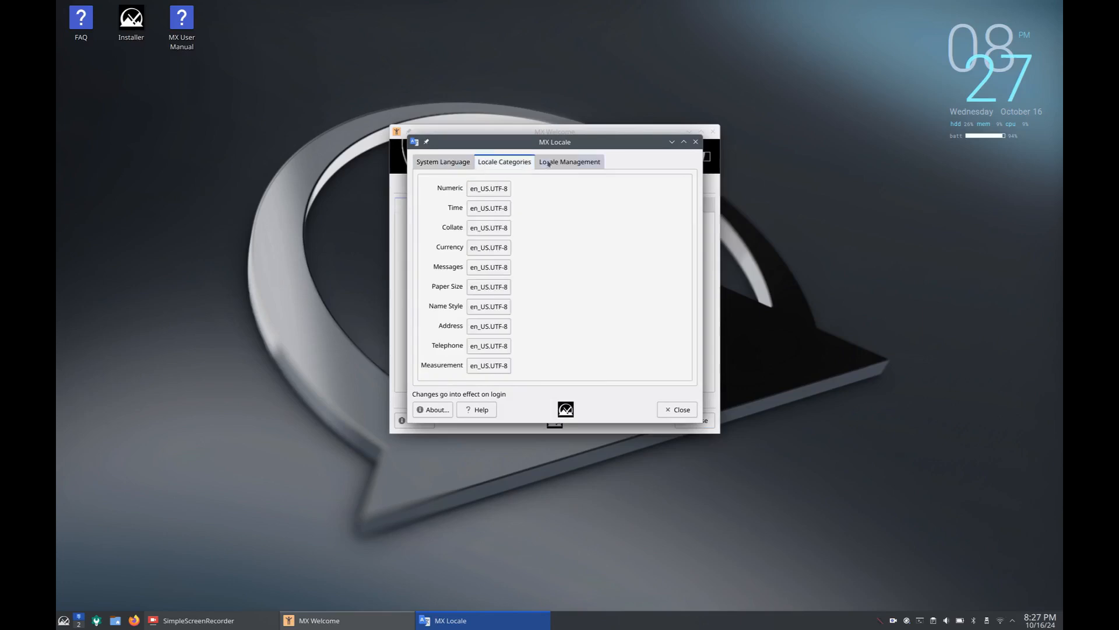
pyautogui.click(677, 410)
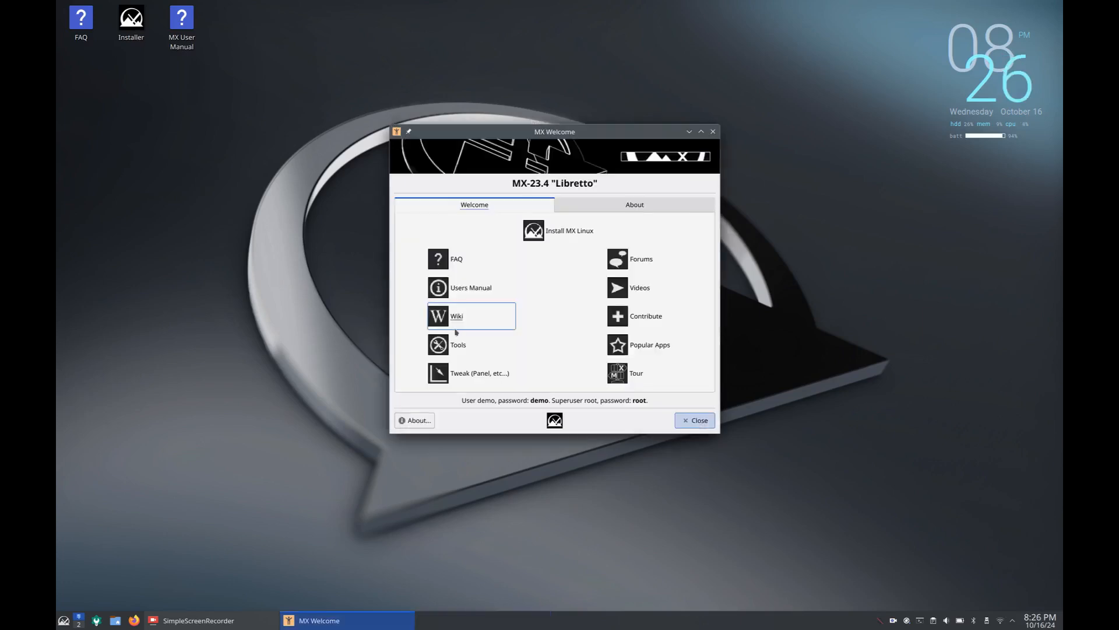
# - Return to MX Tools from the welcome screen and open the Tweak tool
pyautogui.click(458, 344)
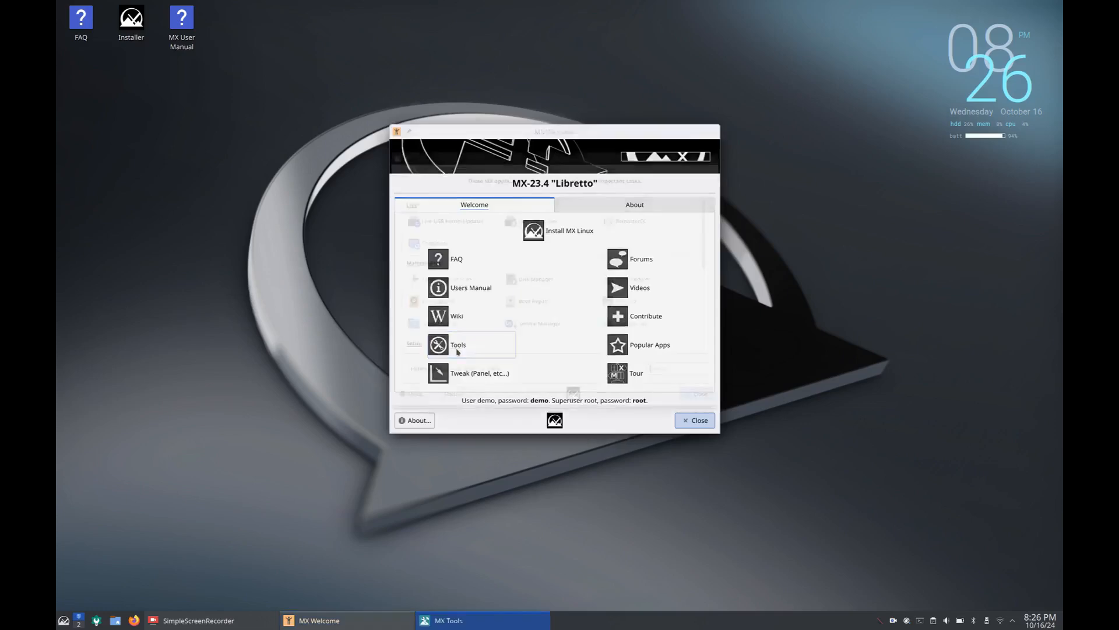
pyautogui.click(458, 345)
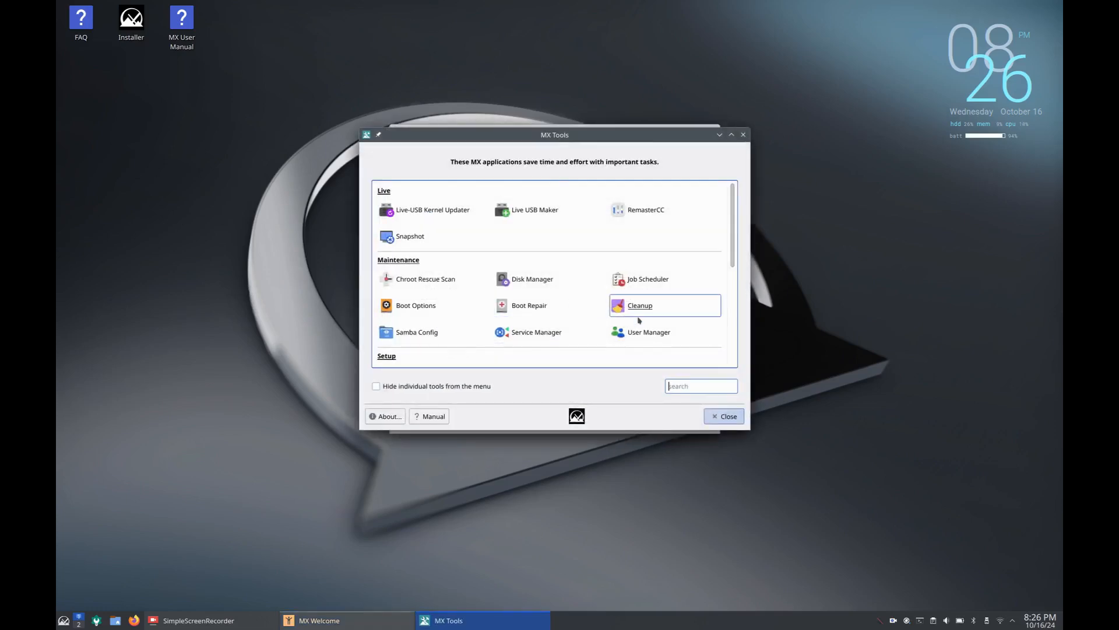
pyautogui.click(638, 305)
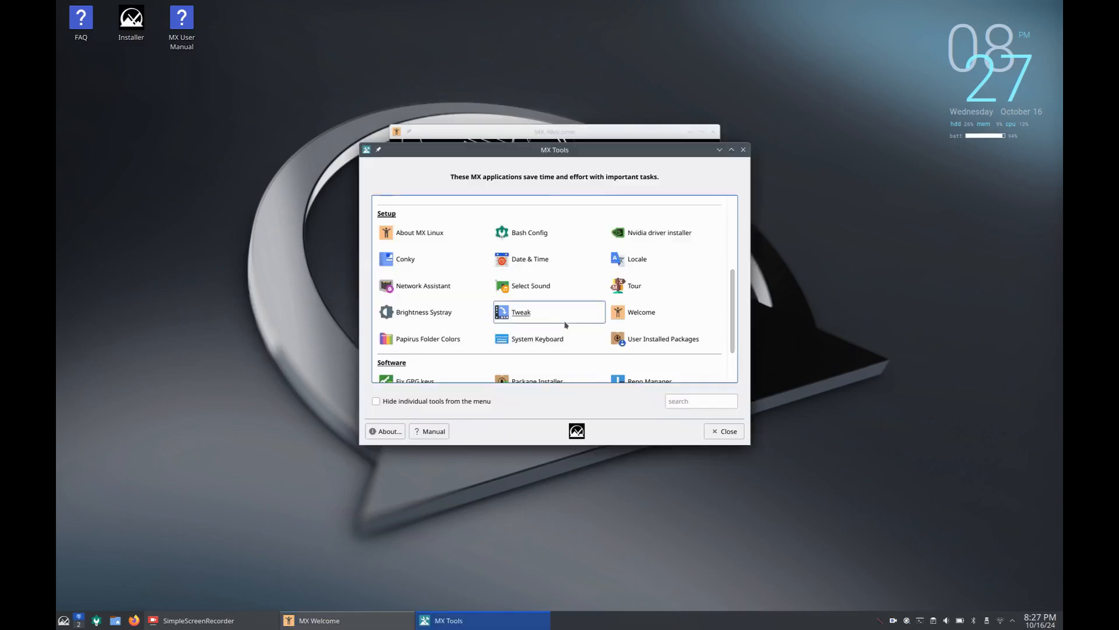
pyautogui.click(662, 338)
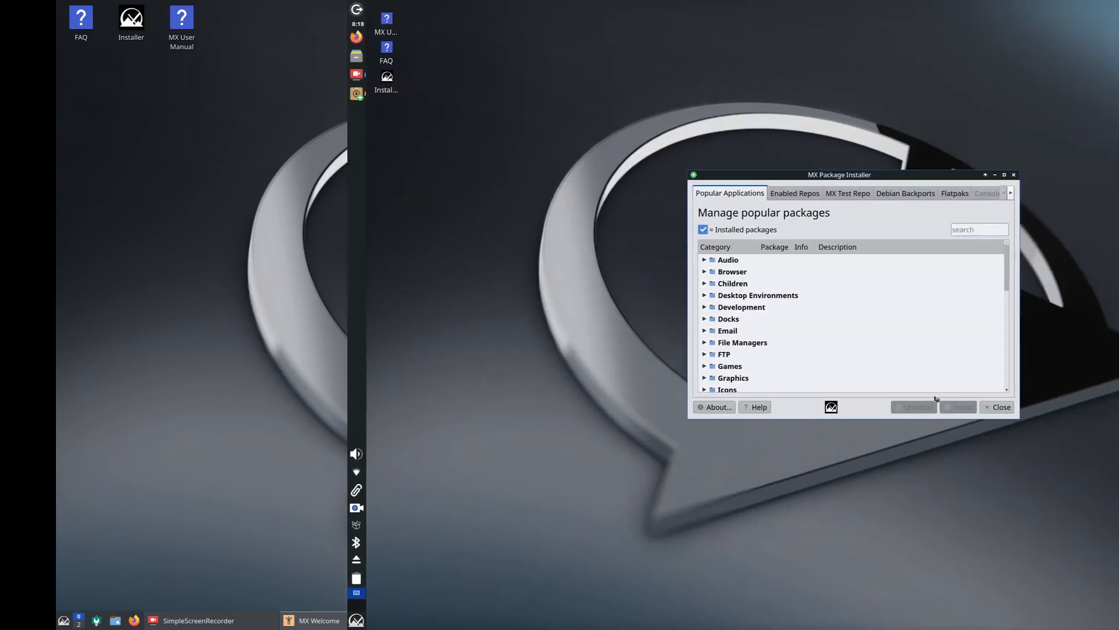
# - Expand and scroll through the Browser, Graphics and Kernels popular-package categories
pyautogui.click(732, 271)
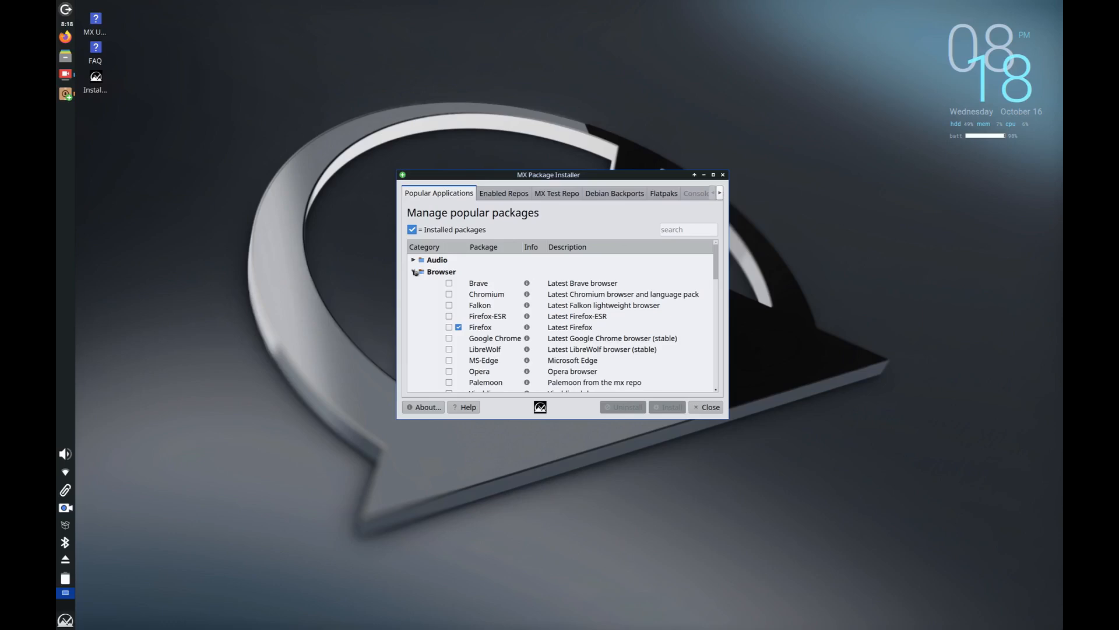
pyautogui.scroll(-3)
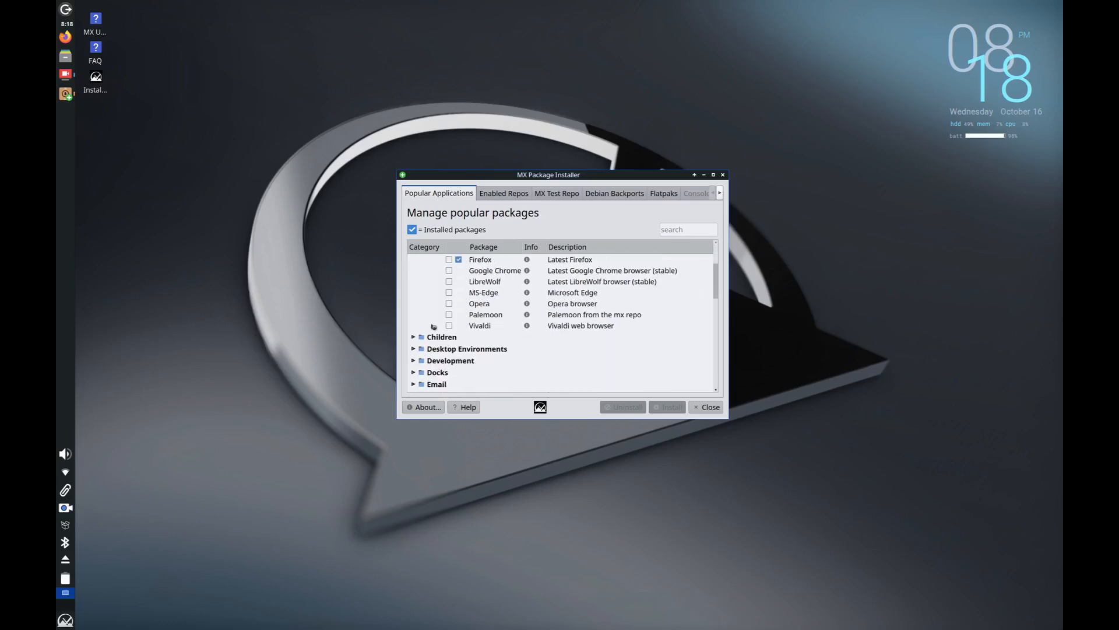
pyautogui.scroll(-3)
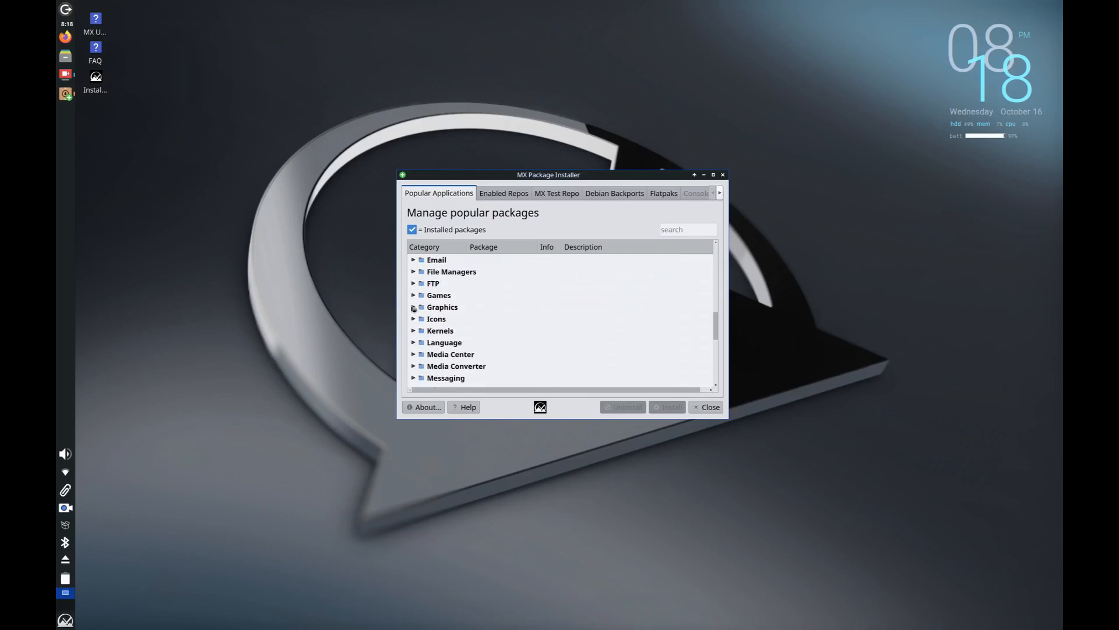
pyautogui.click(414, 308)
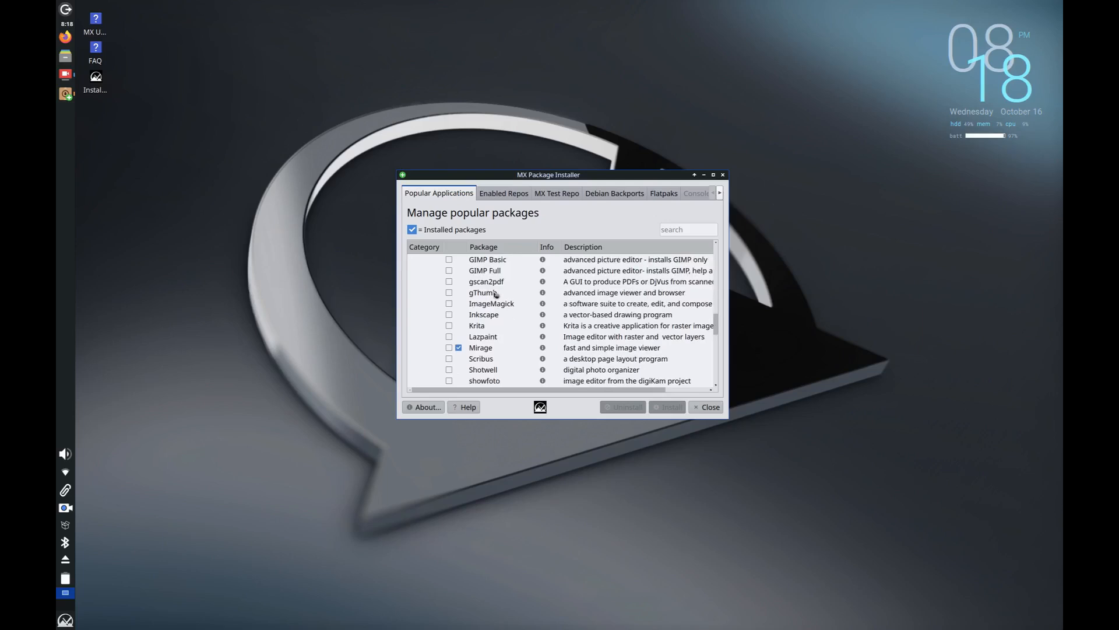
pyautogui.scroll(-3)
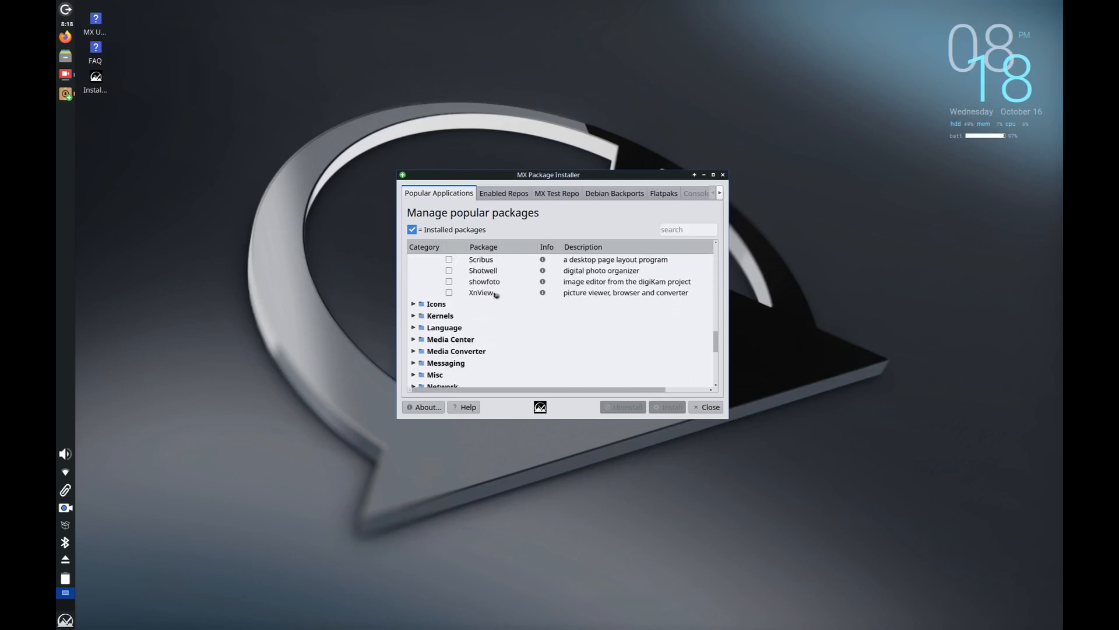
pyautogui.click(413, 316)
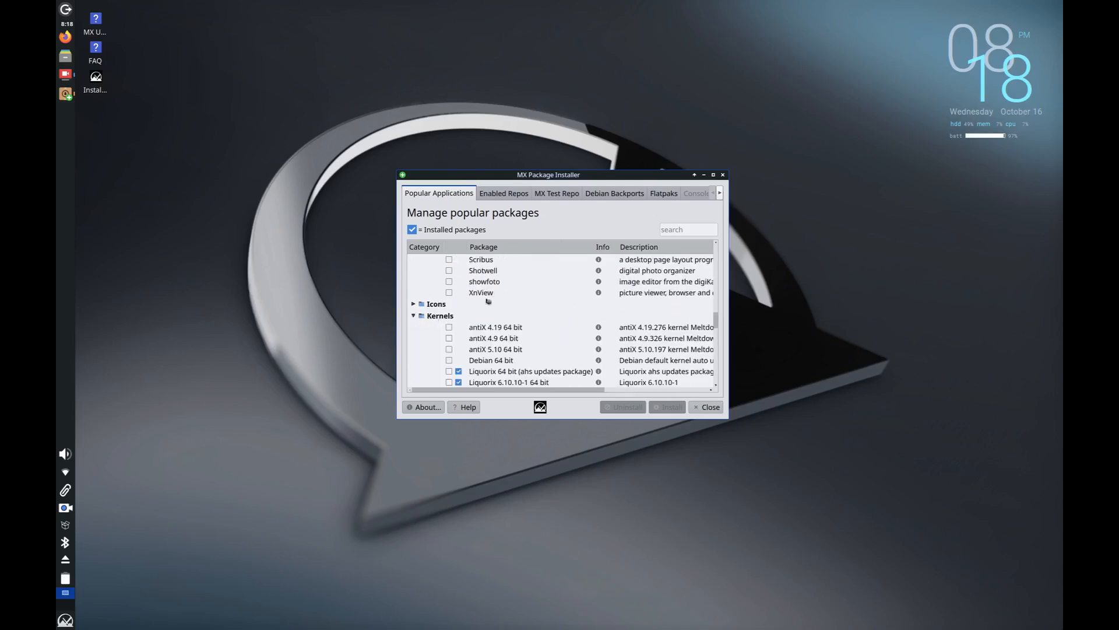
pyautogui.scroll(-3)
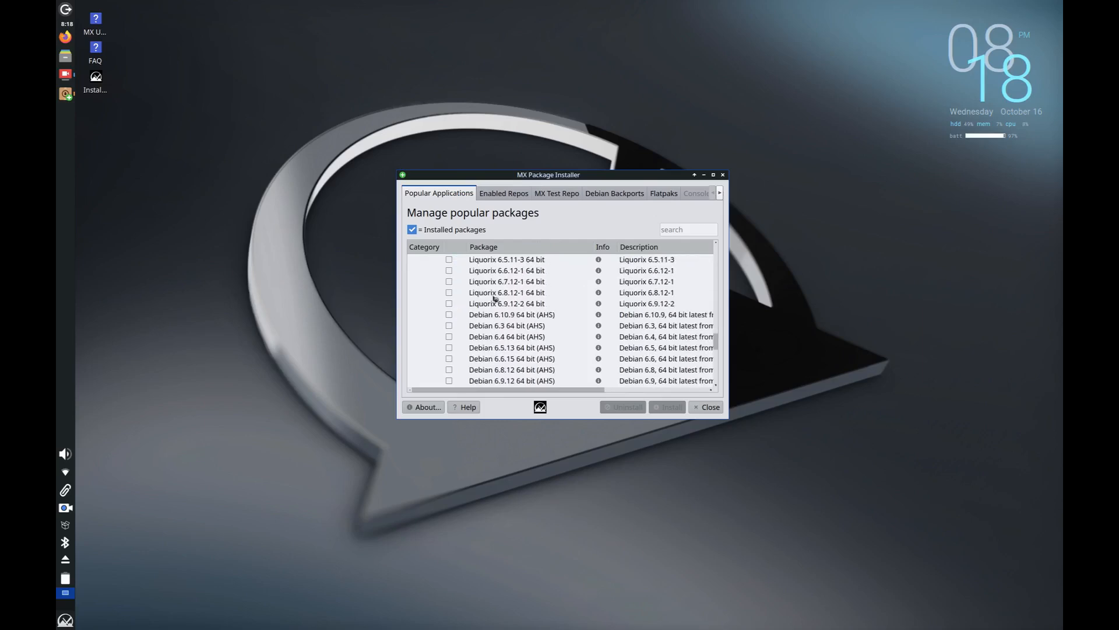
pyautogui.scroll(-3)
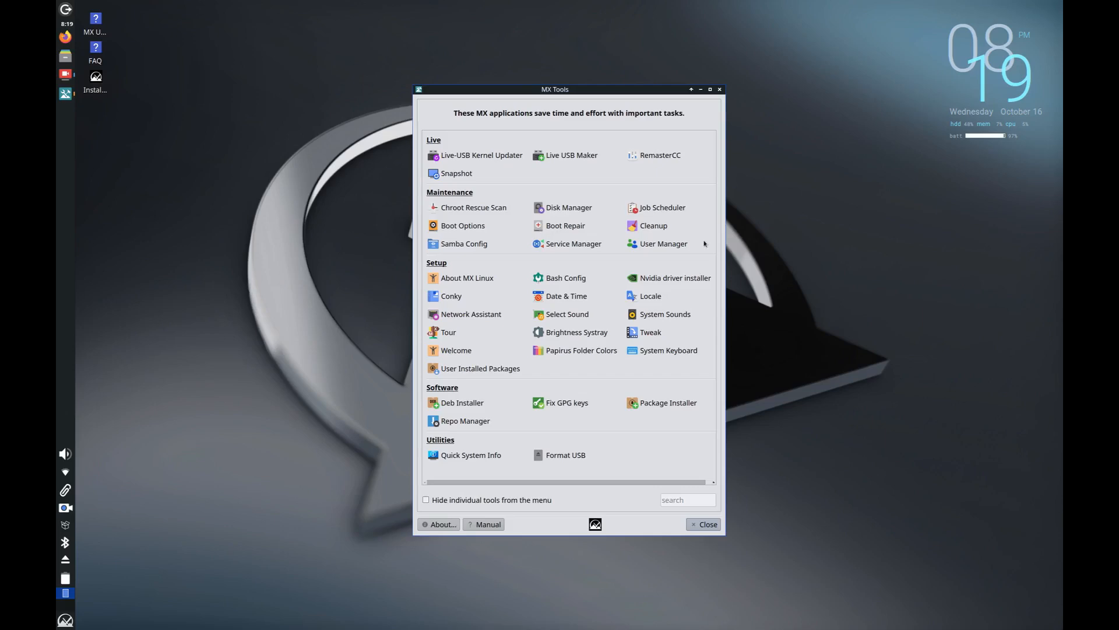
# - Open Papirus Folder Colors and choose Papirus Folder Recolor
pyautogui.click(707, 524)
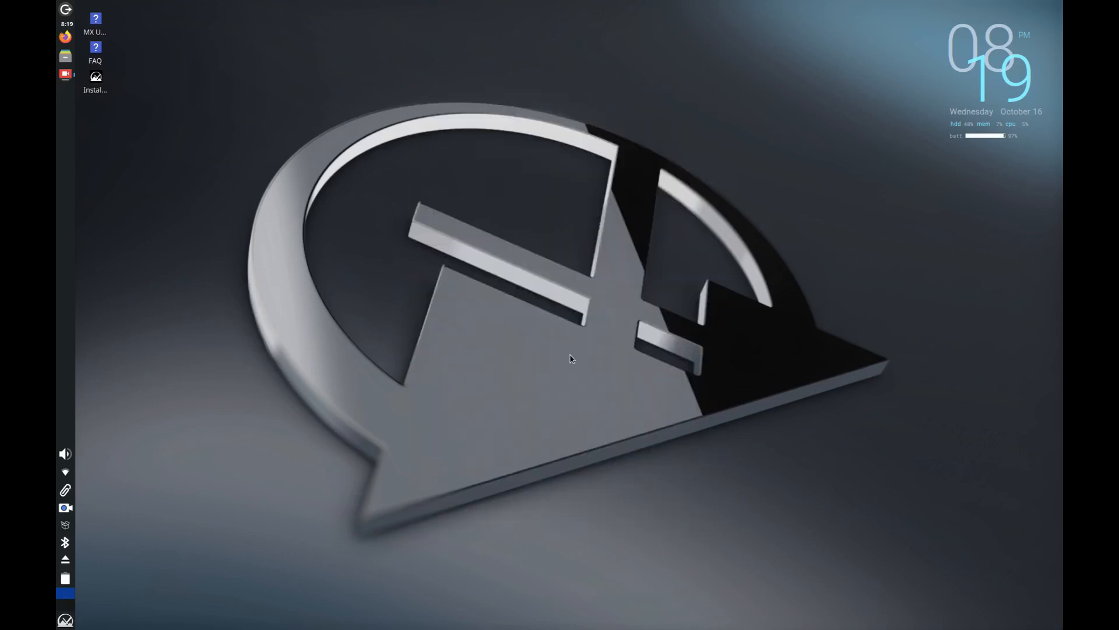
pyautogui.click(65, 94)
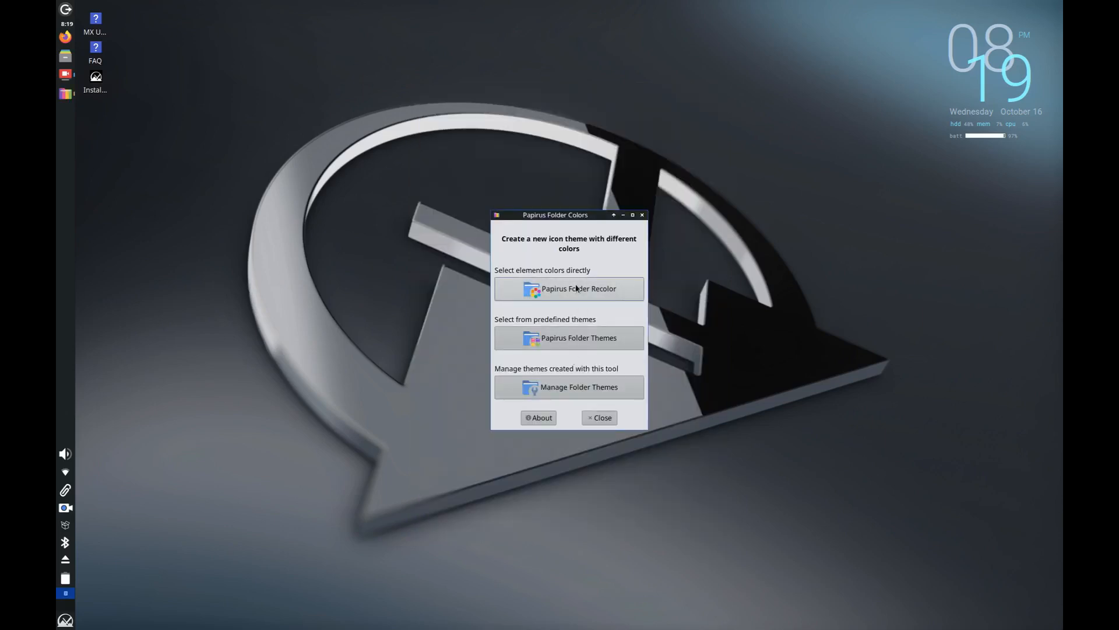
pyautogui.moveTo(581, 309)
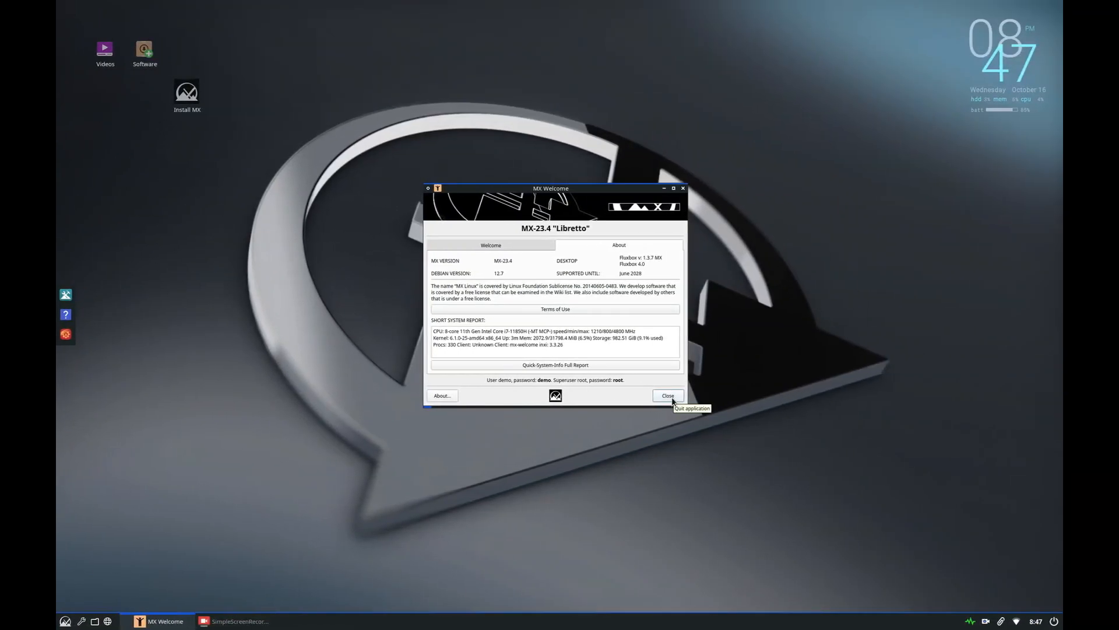
# - Close MX Welcome, reopen MX Tools via a 'tools' search, and view MX Tweak's Theme tab
pyautogui.click(668, 396)
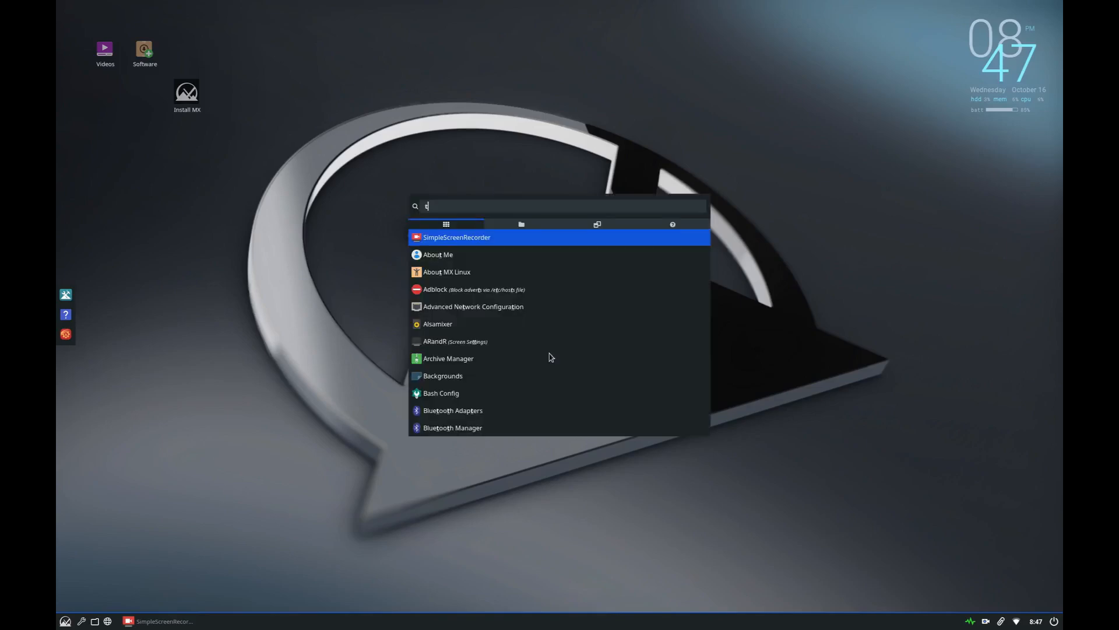
pyautogui.write('ools')
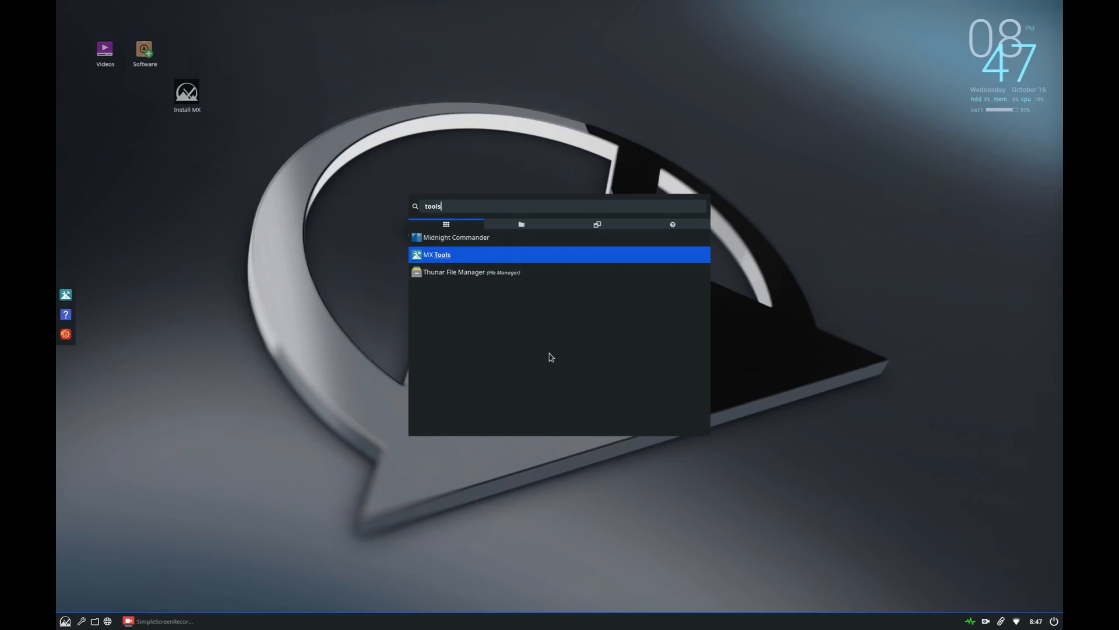
pyautogui.click(436, 255)
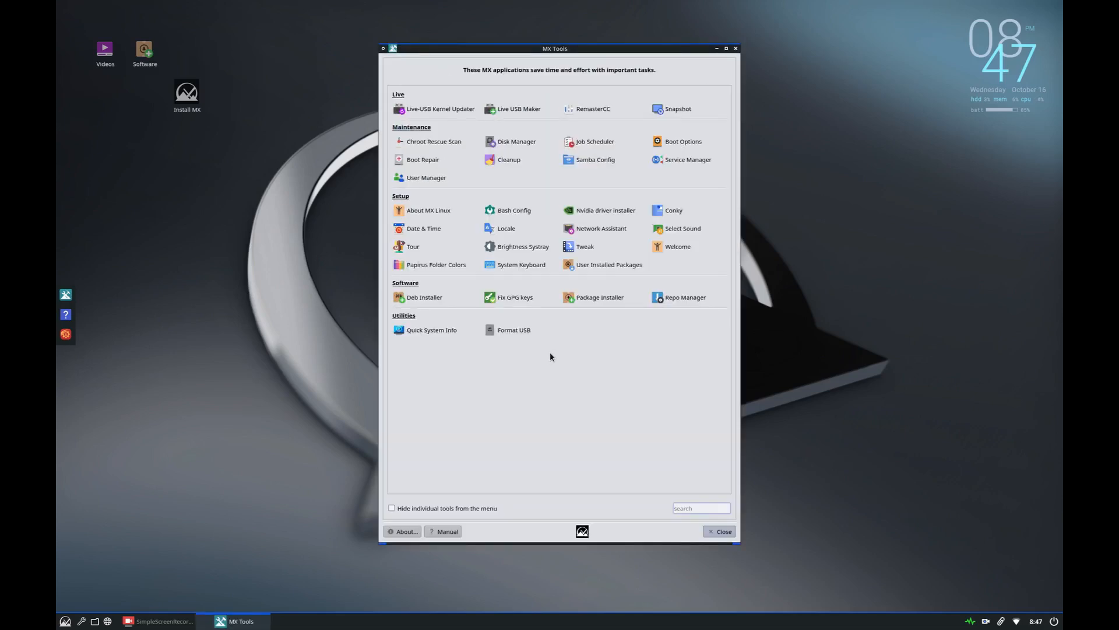
pyautogui.moveTo(555, 48); pyautogui.dragTo(221, 48)
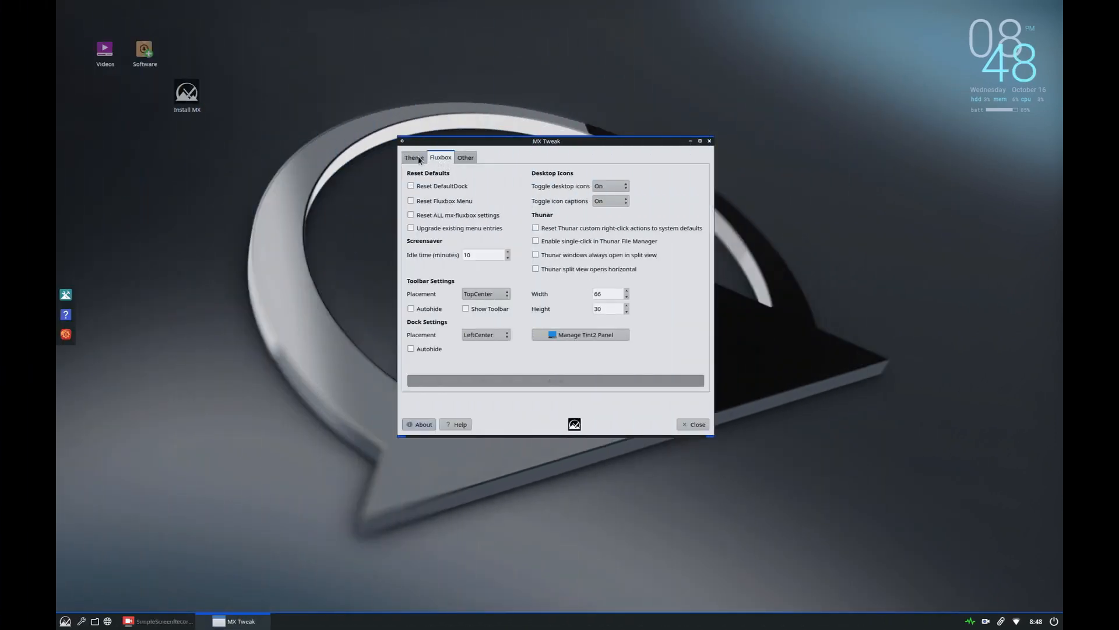
pyautogui.click(414, 156)
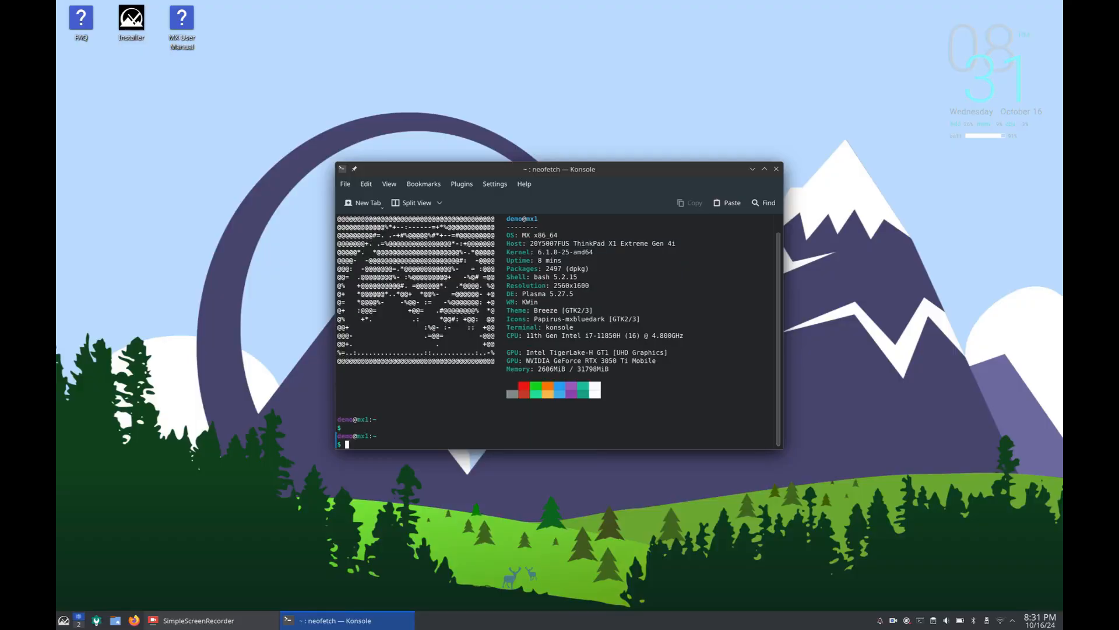
# - Type 'exit' to end the Konsole session showing the neofetch summary
pyautogui.write('exit')
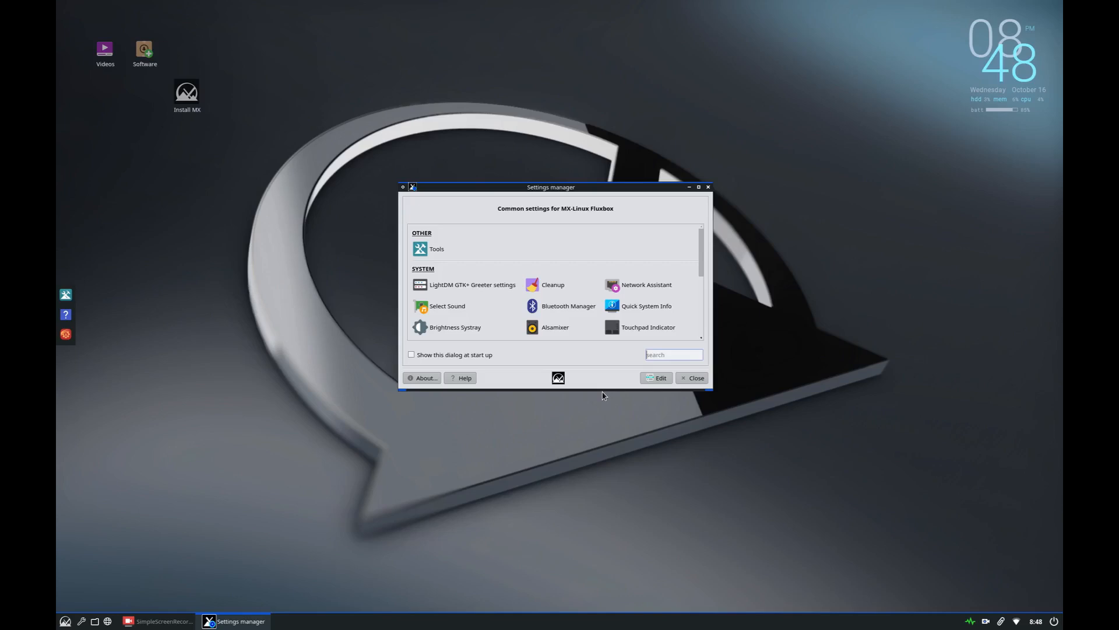
pyautogui.moveTo(728, 410)
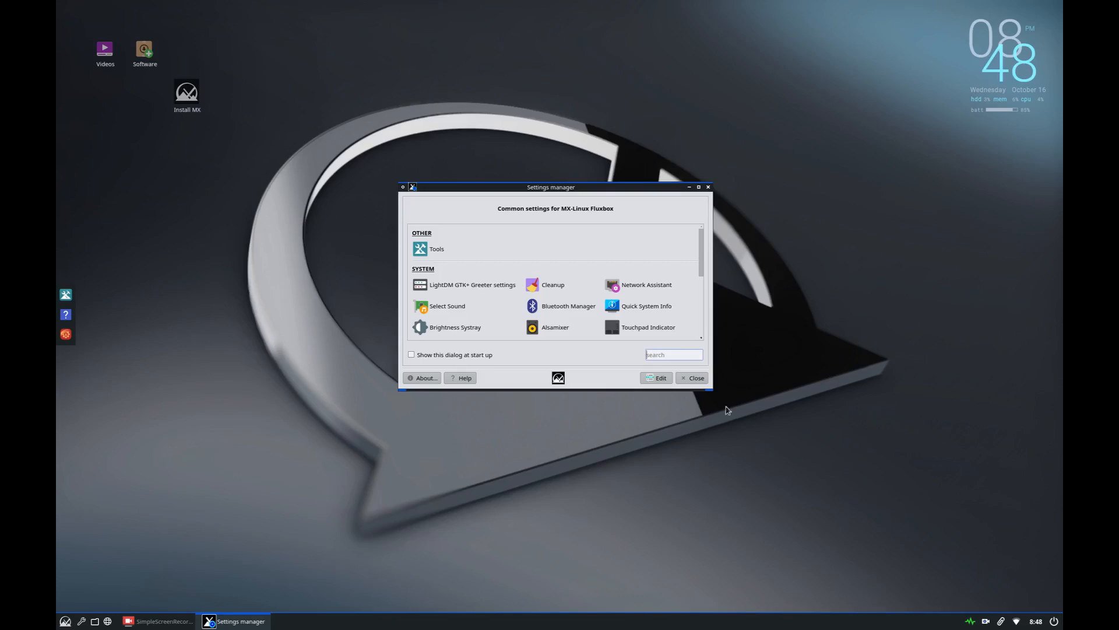